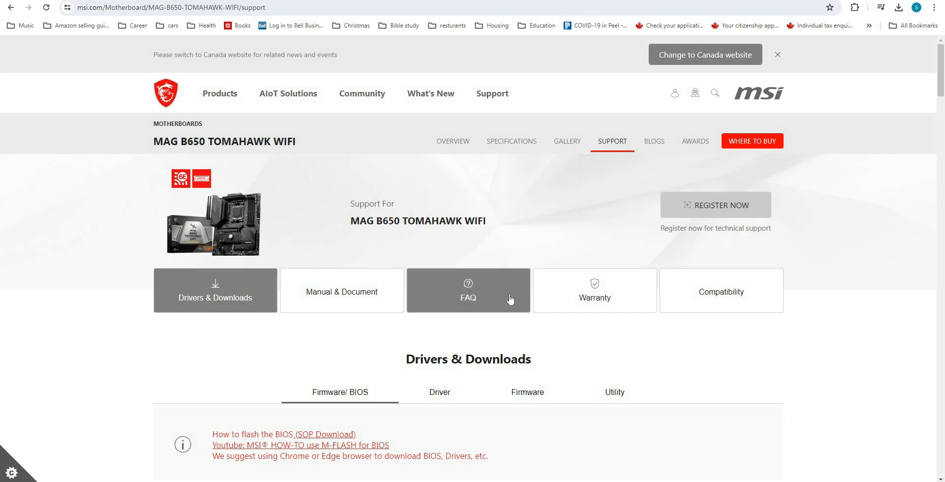
Step: Download the AMI BIOS 7D75v1H zip from the Drivers & Downloads list on the MSI support page
scroll("down", 3)
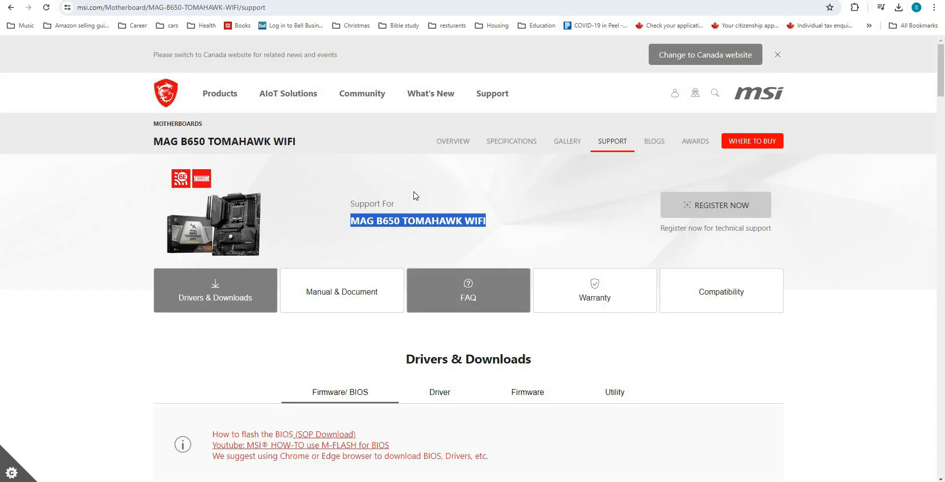
scroll("down", 3)
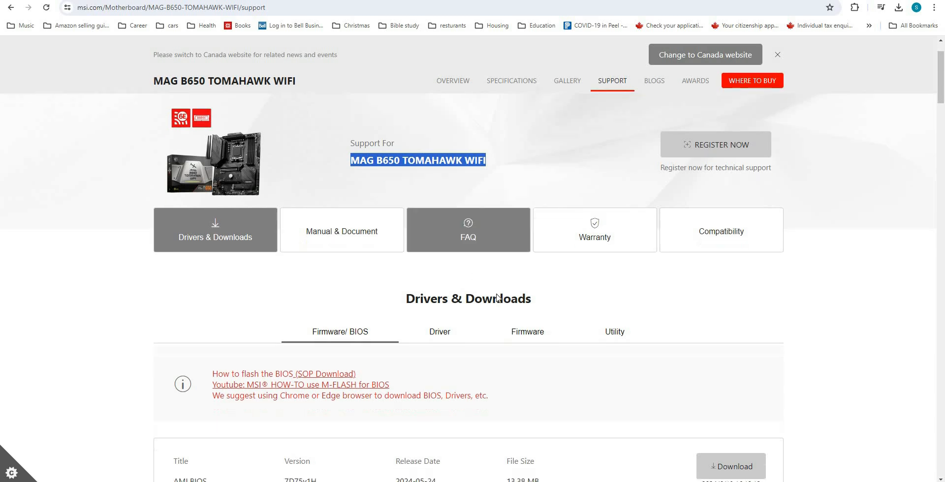
scroll("down", 3)
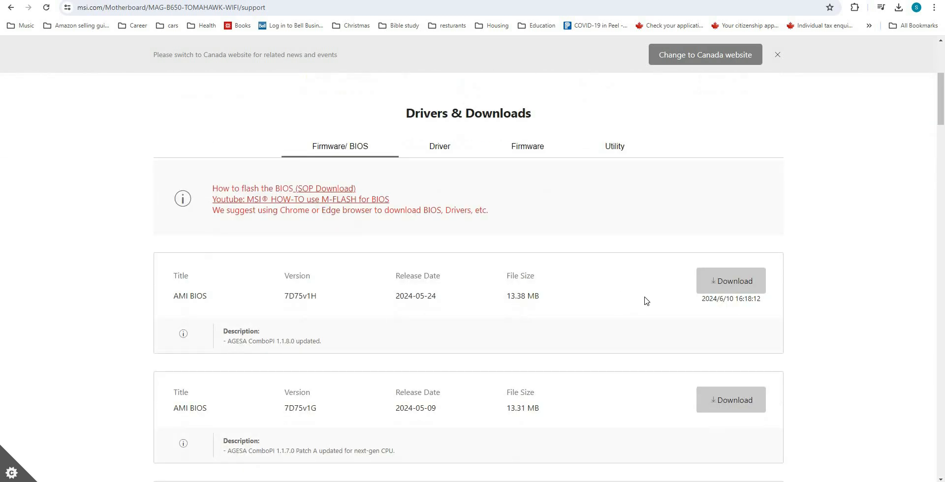
mouse_move(731, 280)
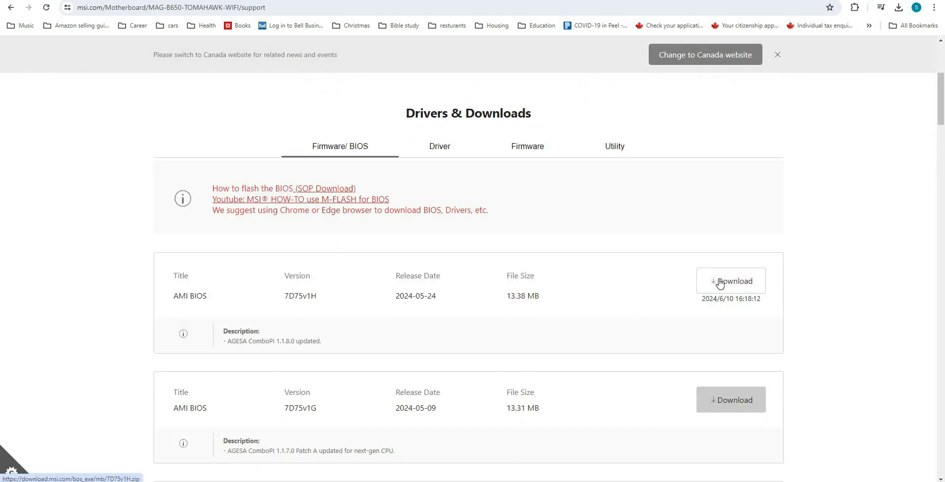
left_click(731, 281)
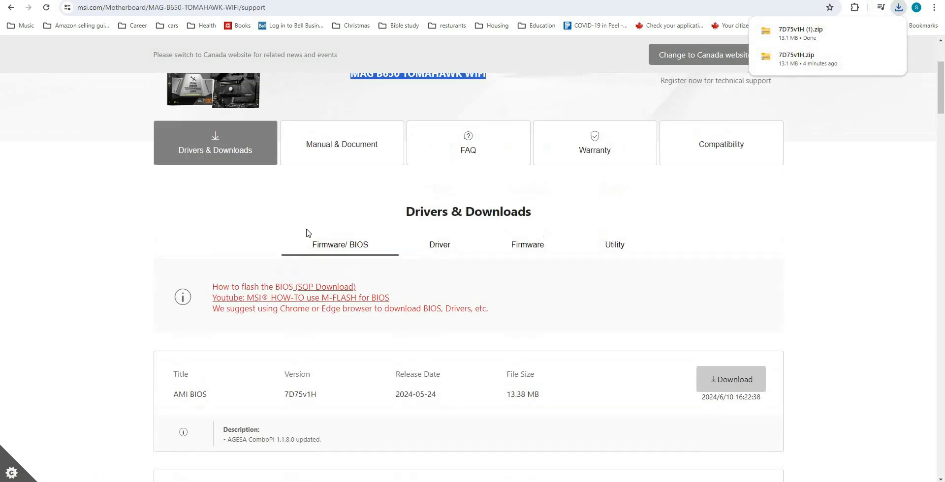
scroll("up", 3)
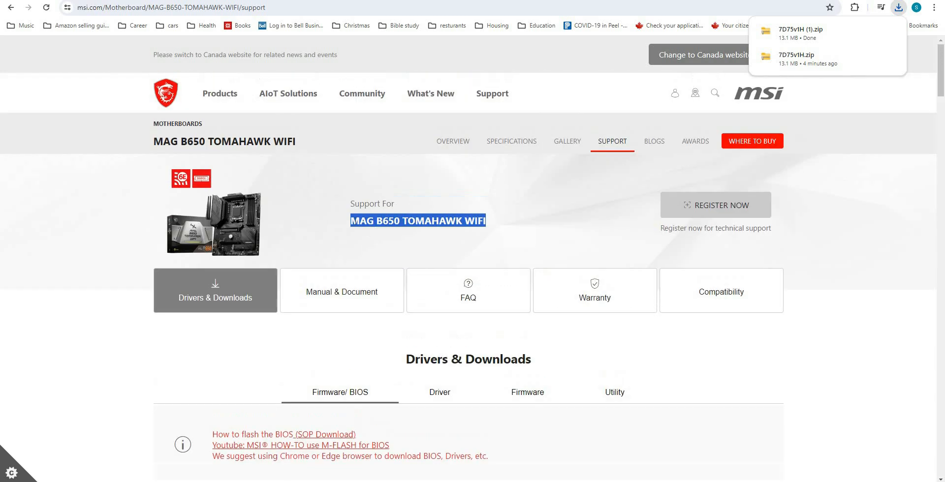
mouse_move(235, 82)
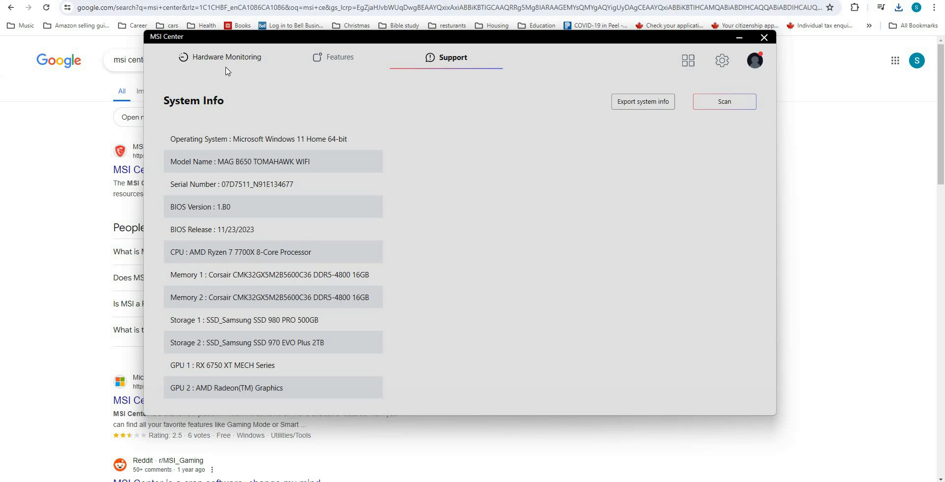
Step: Check Hardware Monitoring in MSI Center, then return to System Info showing BIOS 1.B0 from 11/23/2023
left_click(227, 57)
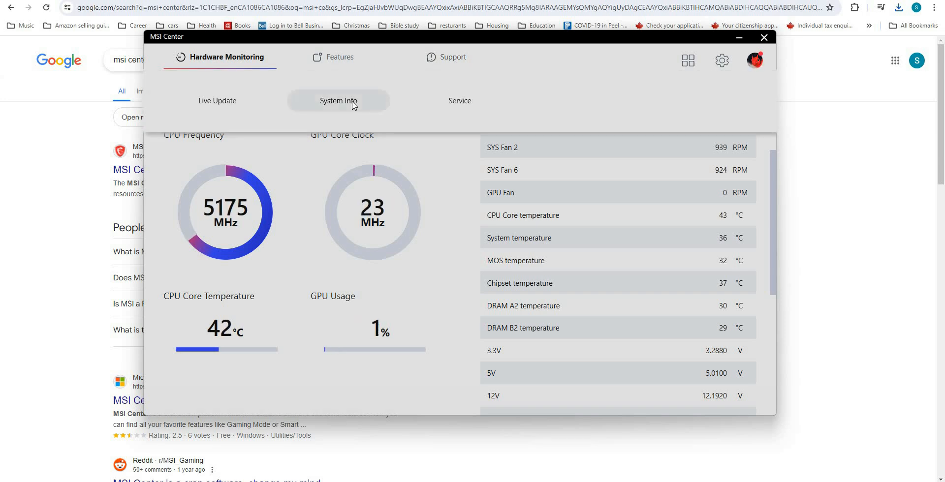
left_click(453, 57)
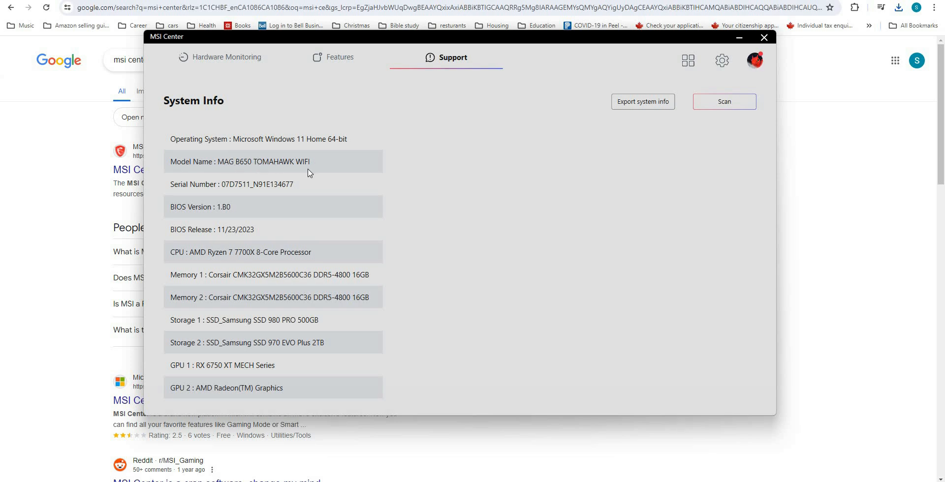
mouse_move(66, 169)
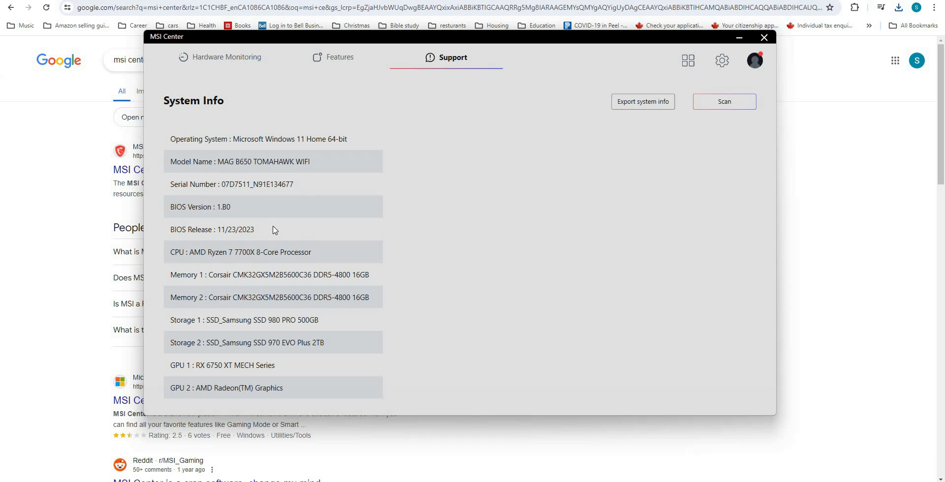
mouse_move(265, 267)
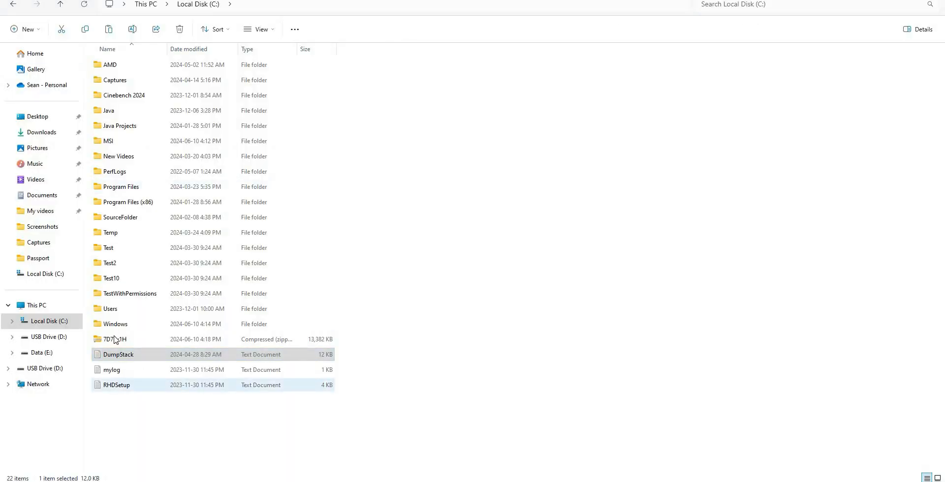
Step: Extract the downloaded 7D75v1H zip into a 7D75v1H folder on C:
left_click(116, 338)
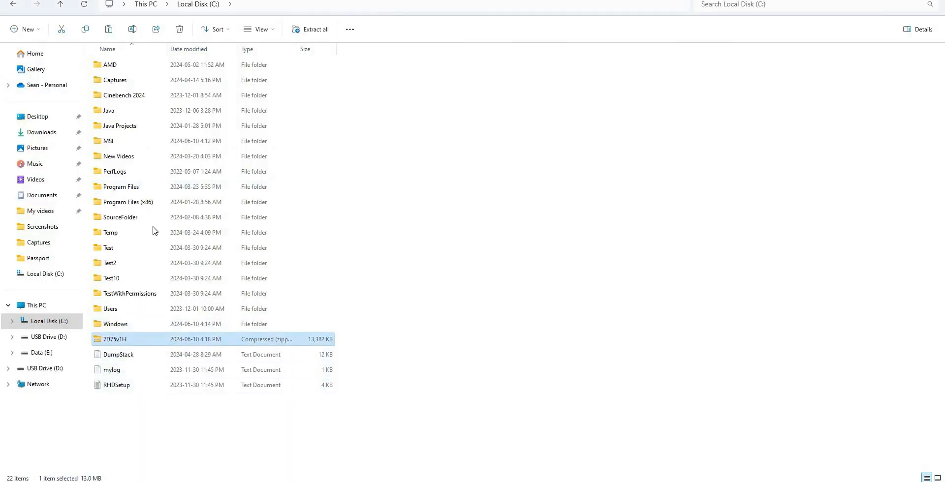
right_click(114, 339)
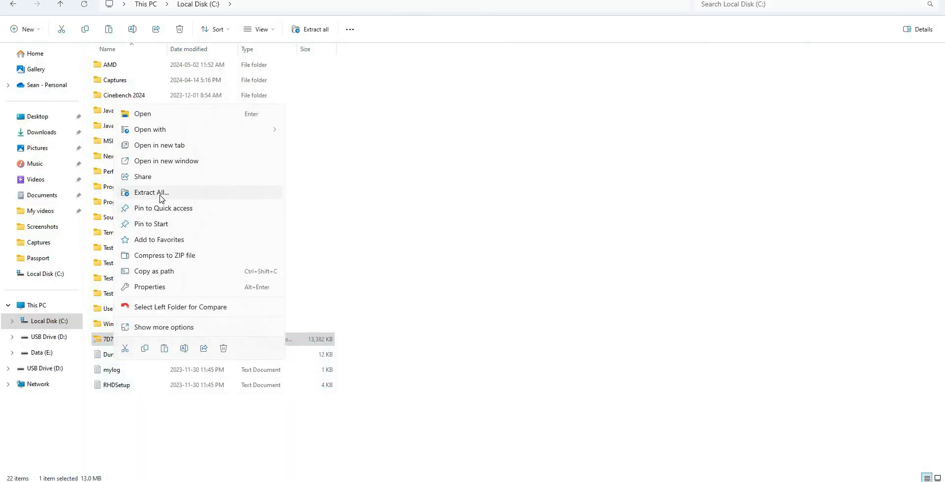
left_click(151, 192)
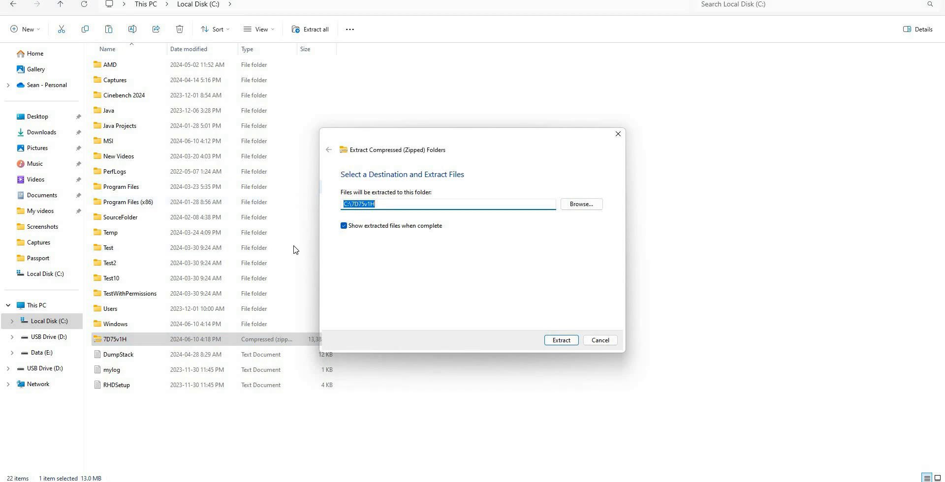
mouse_move(319, 359)
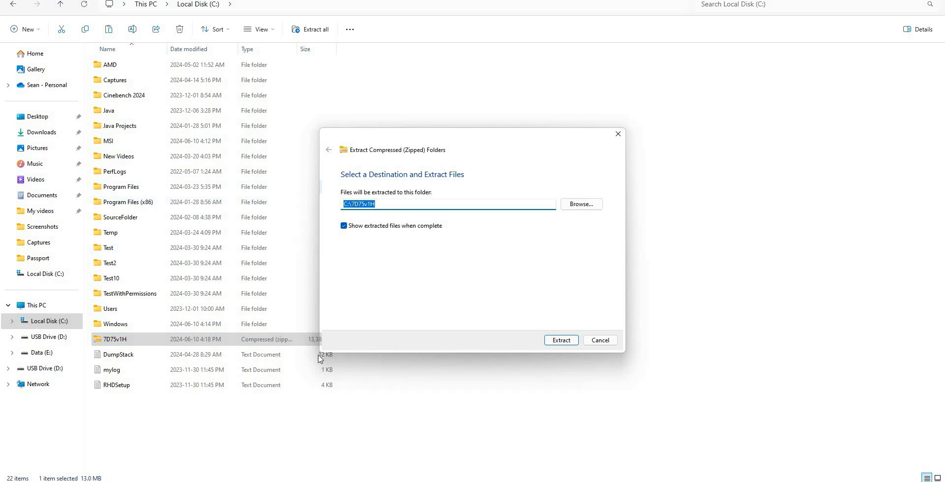
left_click(560, 340)
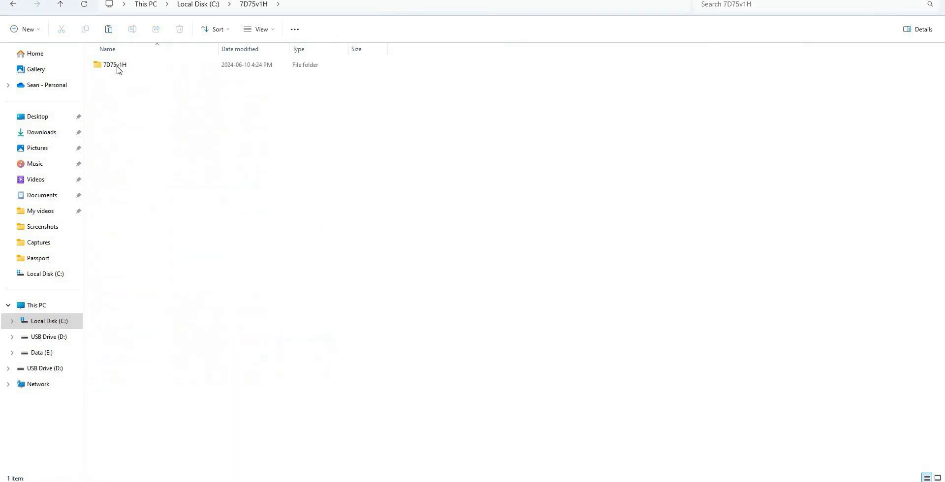
Step: Browse into the extracted folder and select the E7D75AMS.1H0 BIOS file
double_click(114, 65)
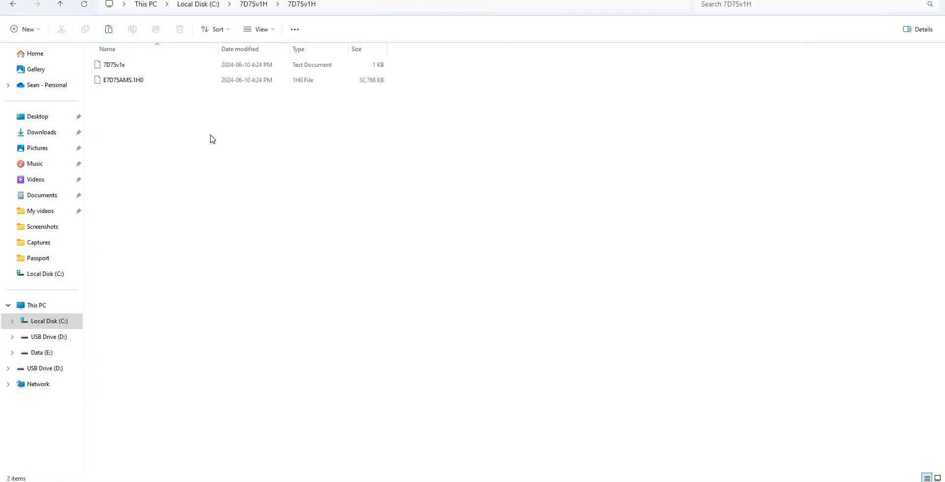
left_click(127, 79)
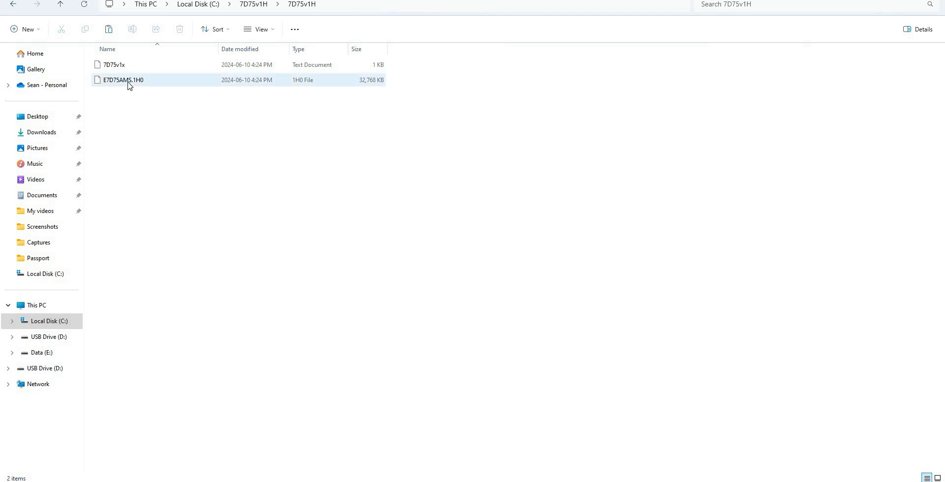
left_click(124, 79)
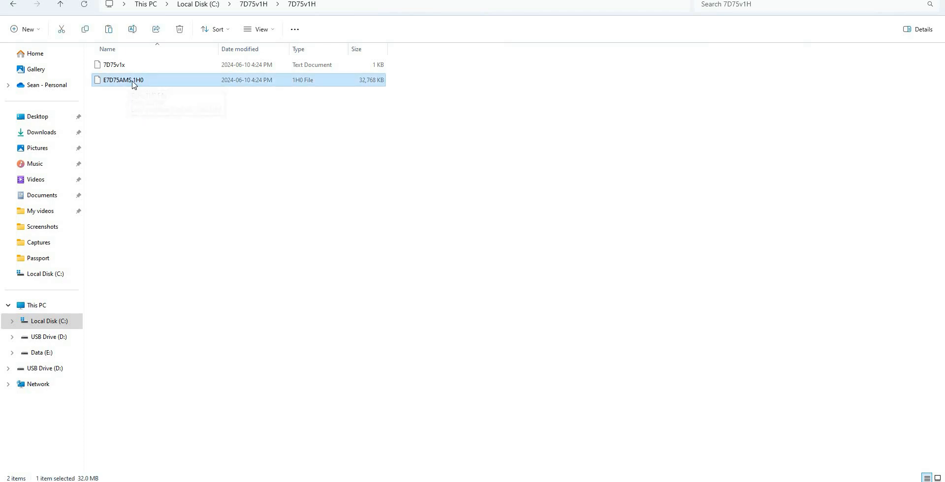
mouse_move(47, 337)
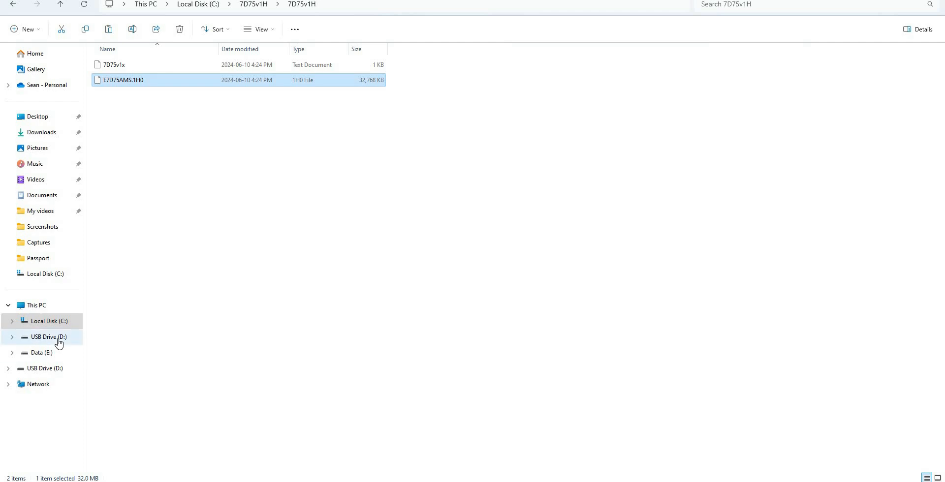
Step: Quick-format USB Drive (D:) as FAT32, confirming the data-erase warning and the completion message
left_click(47, 337)
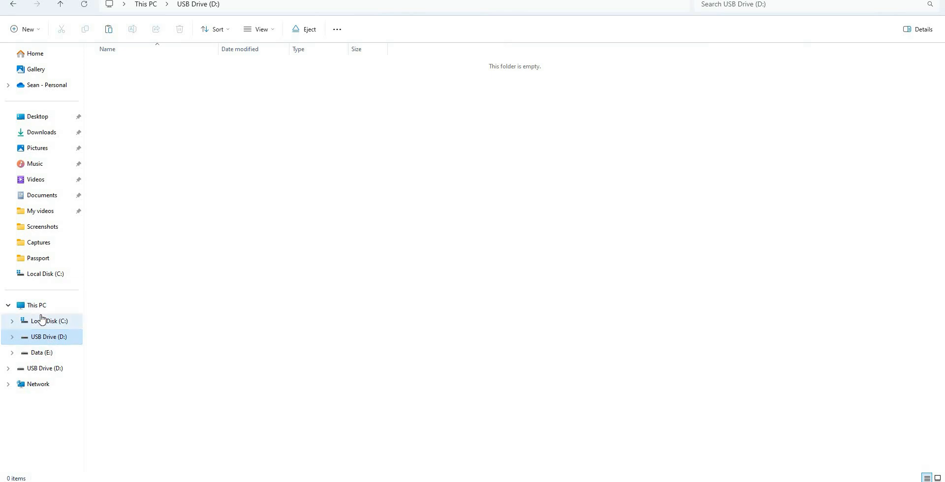
left_click(47, 337)
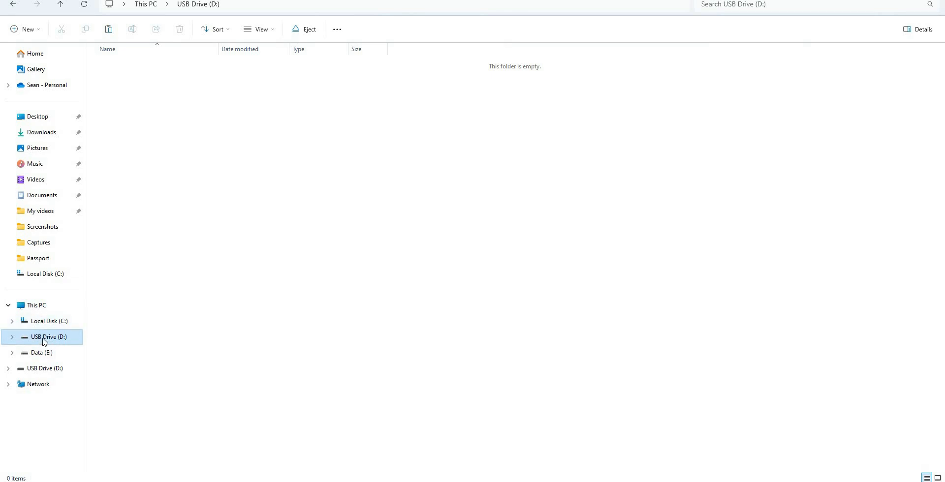
right_click(47, 336)
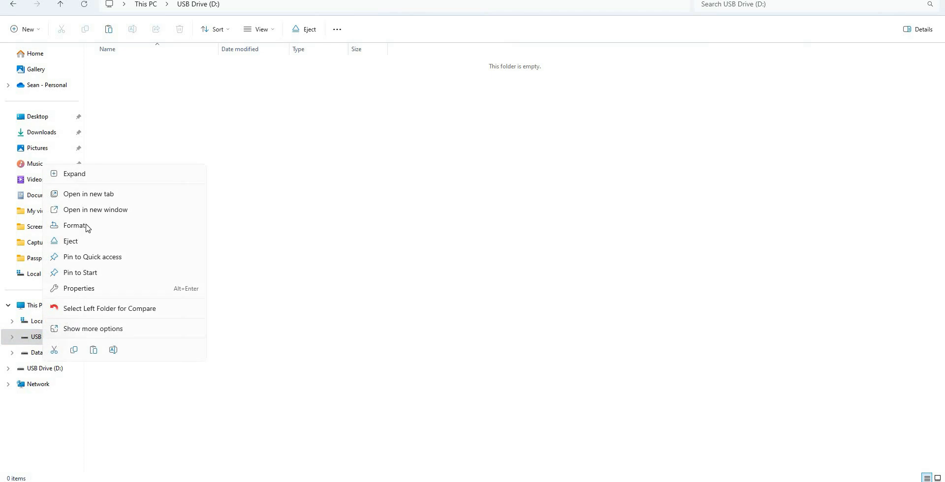
left_click(75, 225)
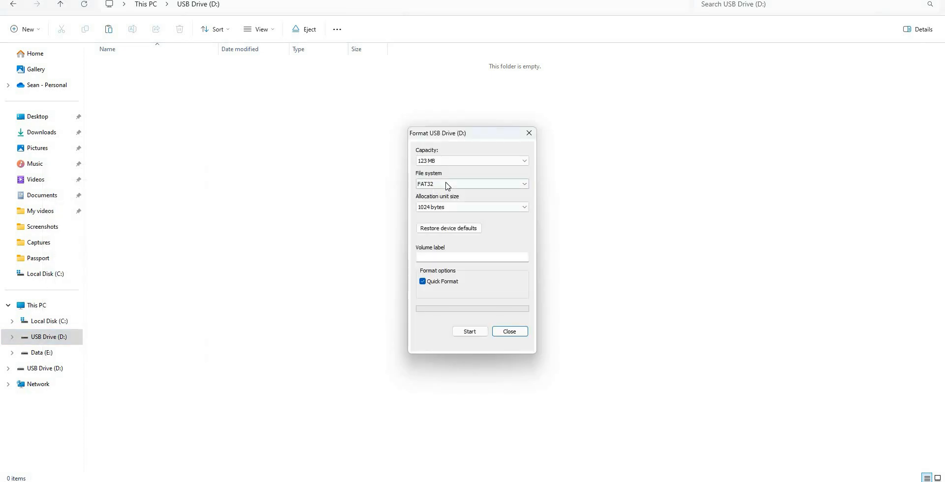
left_click(471, 184)
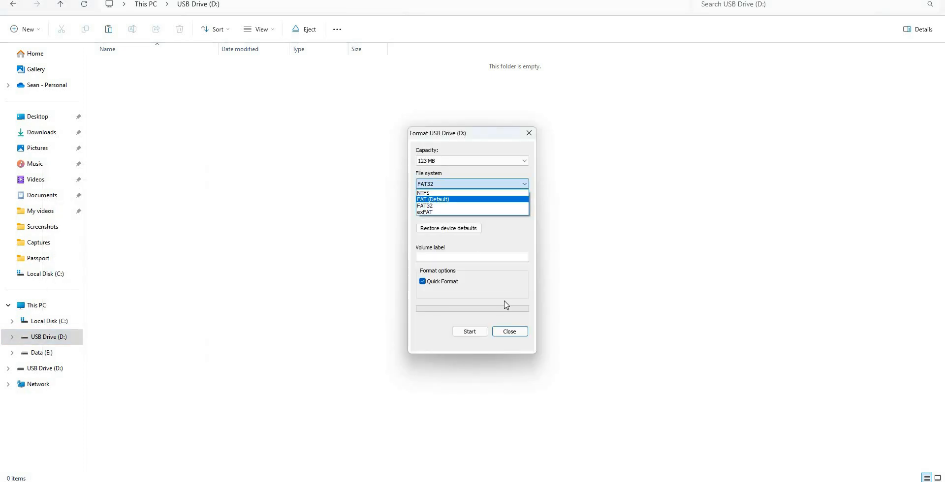
left_click(424, 205)
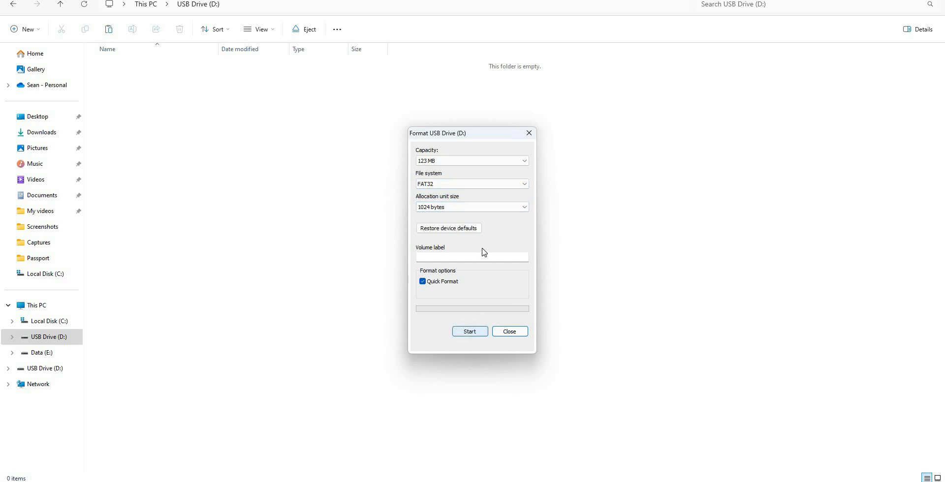
left_click(470, 331)
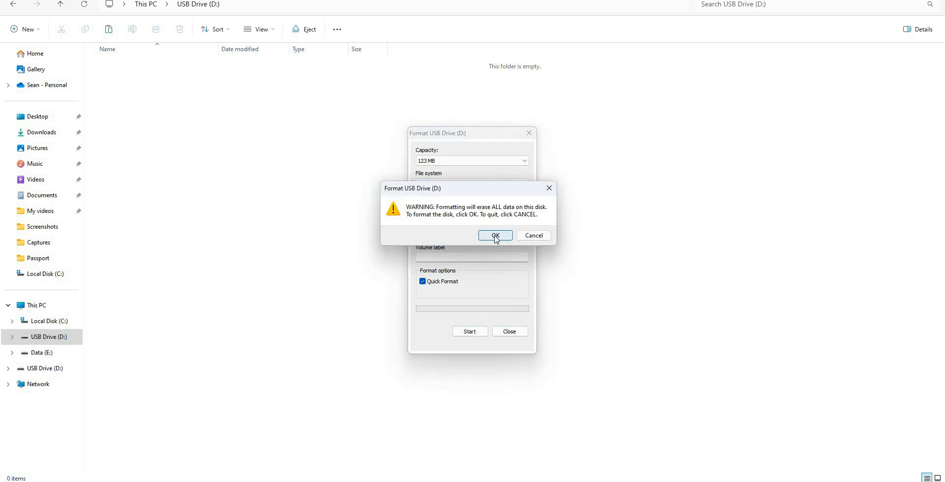
left_click(494, 235)
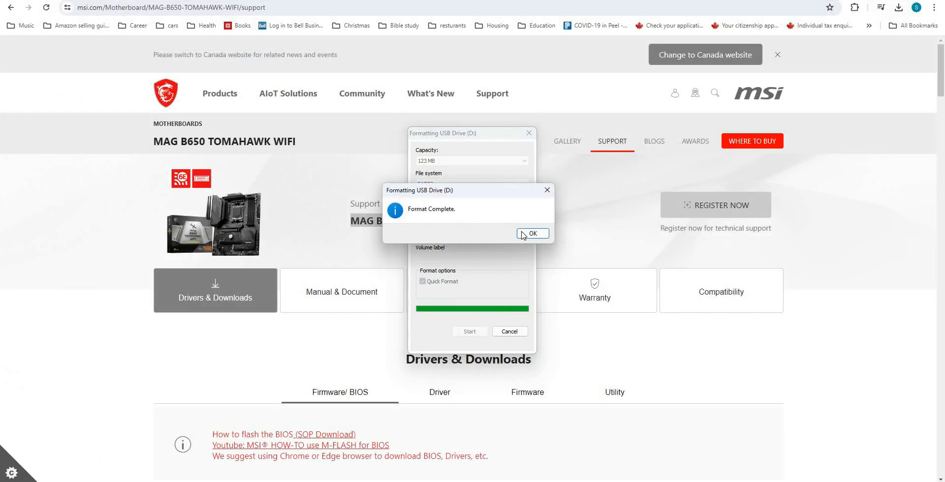
left_click(533, 235)
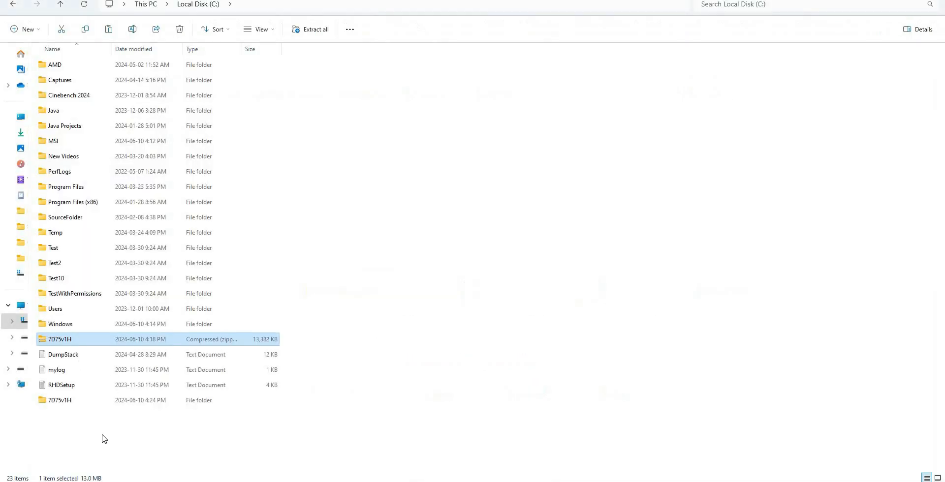
Step: Send E7D75AMS.1H0 from the inner 7D75v1H folder to USB Drive (D:)
left_click(60, 400)
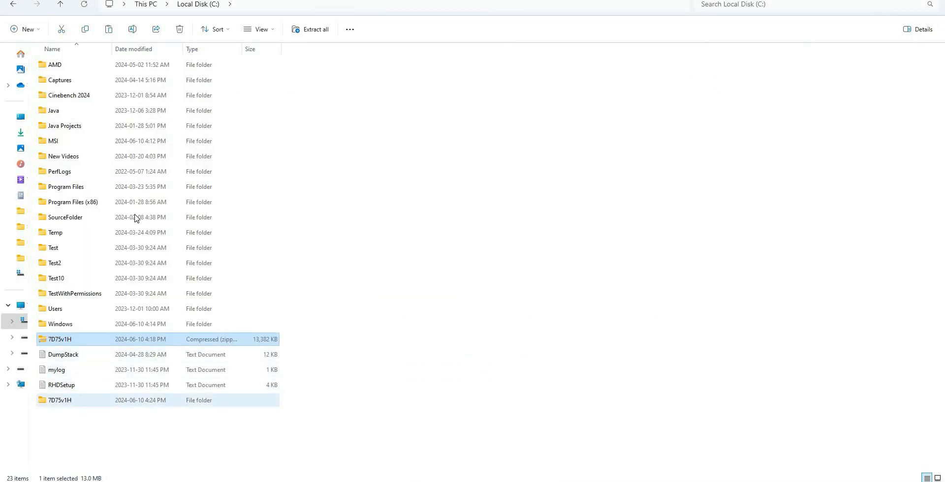
double_click(60, 400)
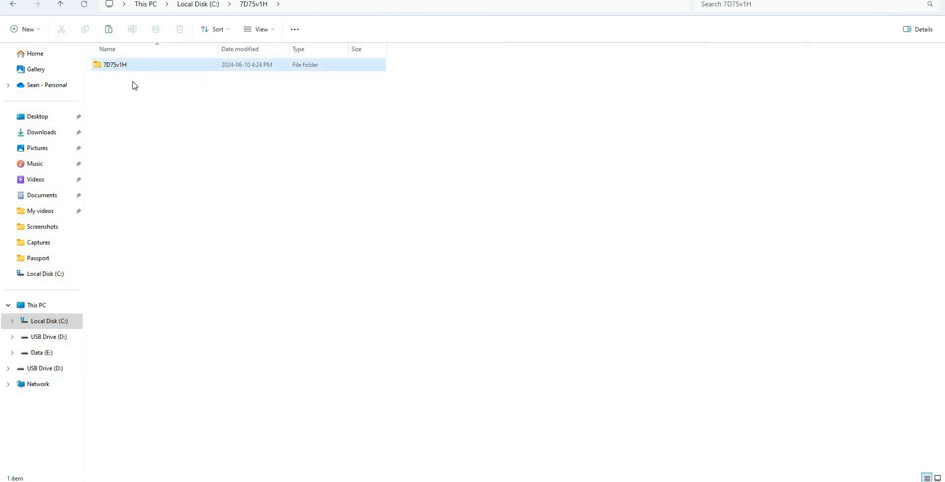
double_click(114, 65)
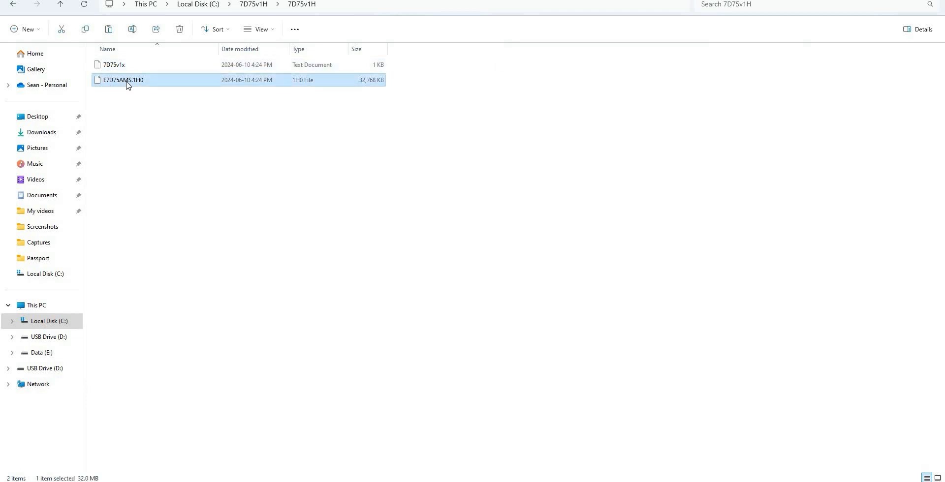
right_click(123, 80)
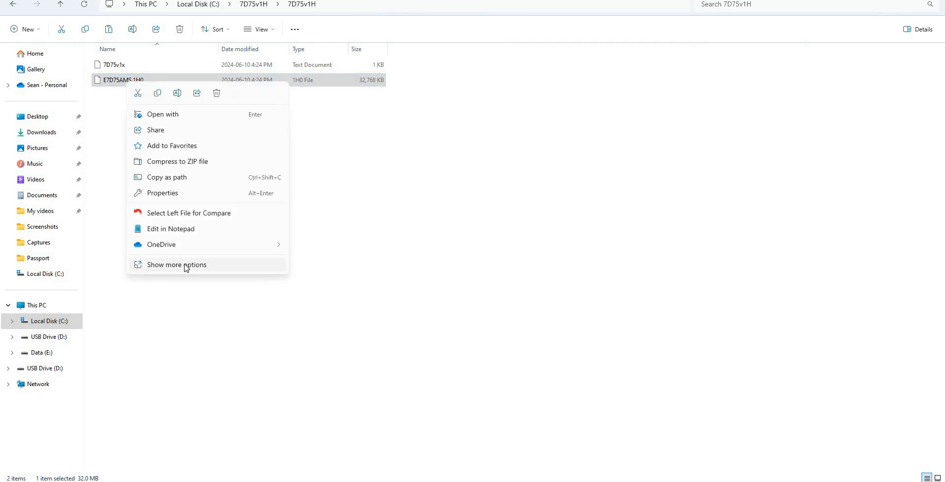
left_click(176, 265)
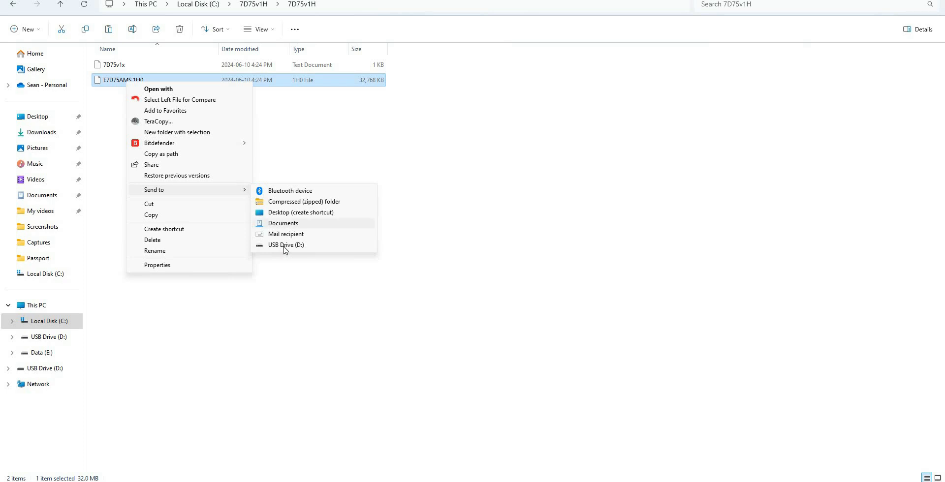
left_click(285, 245)
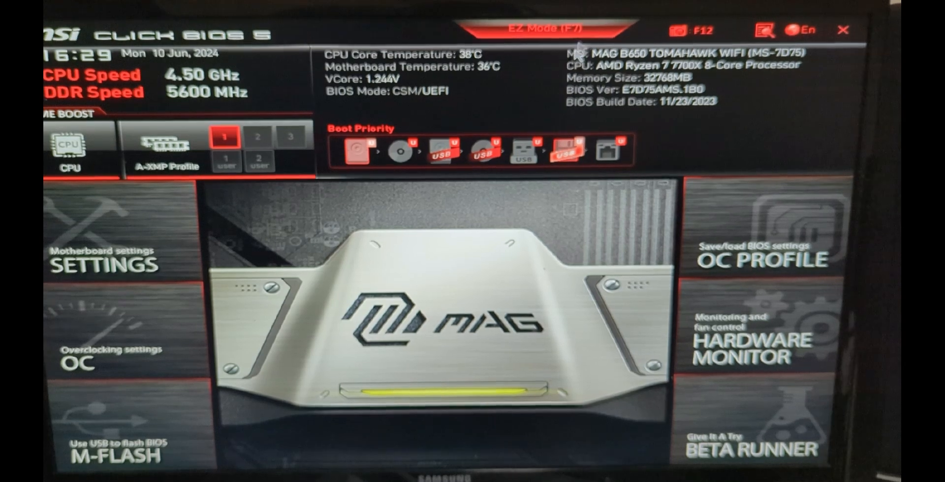
Step: Enter Click BIOS 5 Advanced mode with F7 and launch M-Flash, confirming the reboot into flash mode
left_click(536, 30)
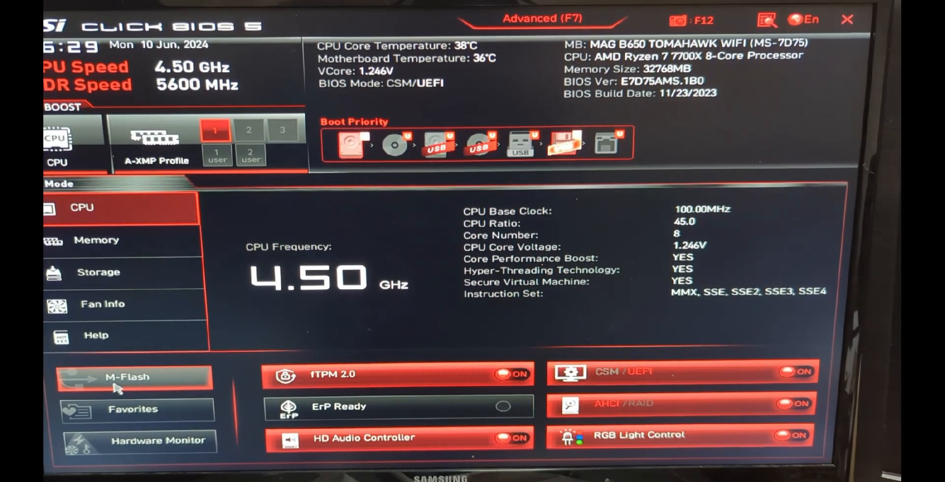
left_click(133, 378)
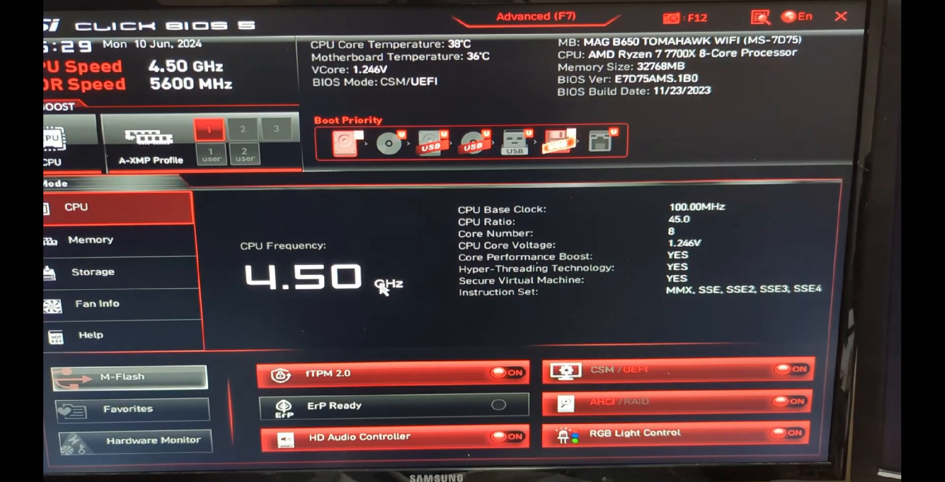
left_click(128, 377)
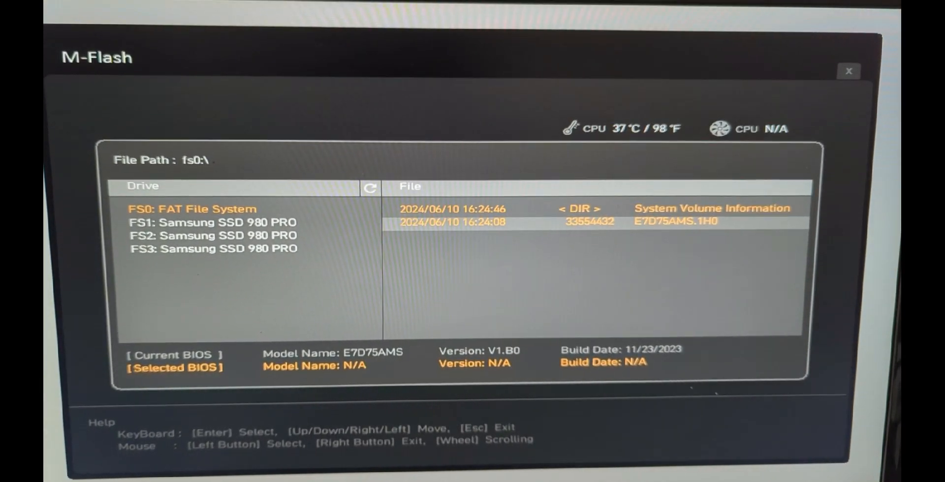
Step: Choose E7D75AMS.1H0 on the FS0 FAT USB drive and answer Yes to start updating V1.B0 to V1.H0
left_click(676, 223)
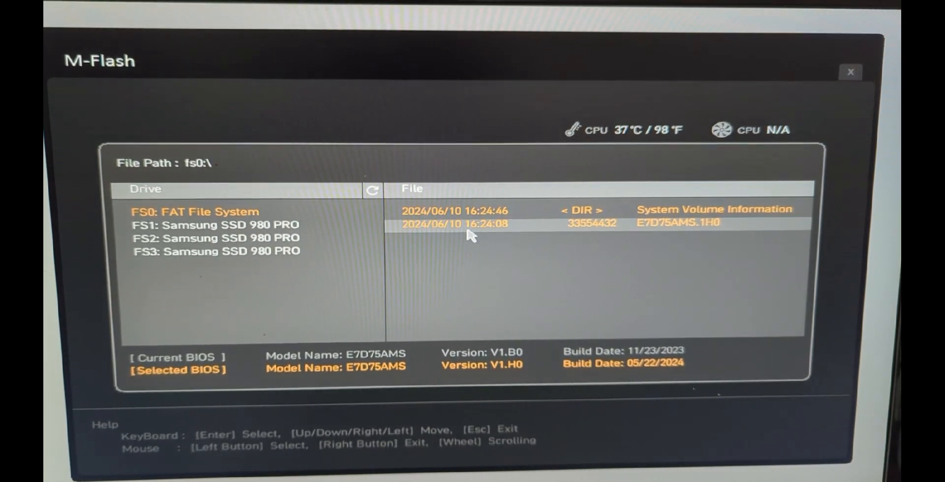
left_click(679, 224)
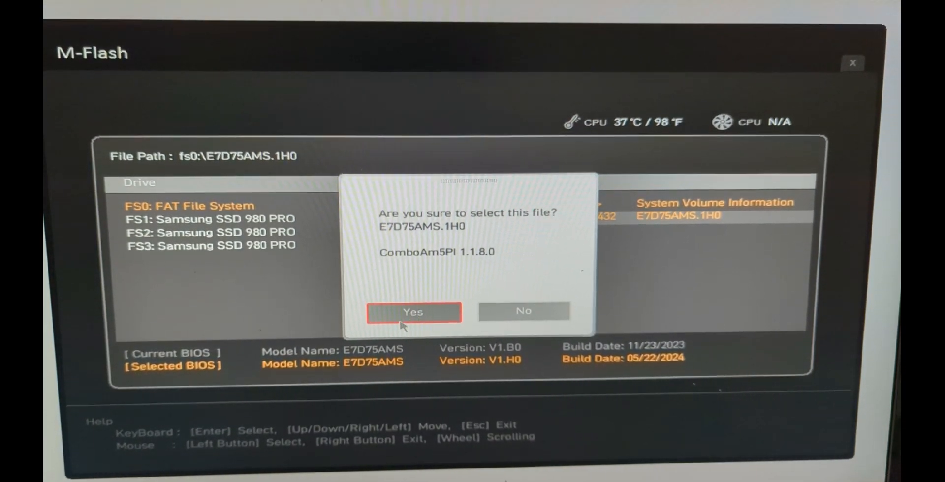
left_click(414, 313)
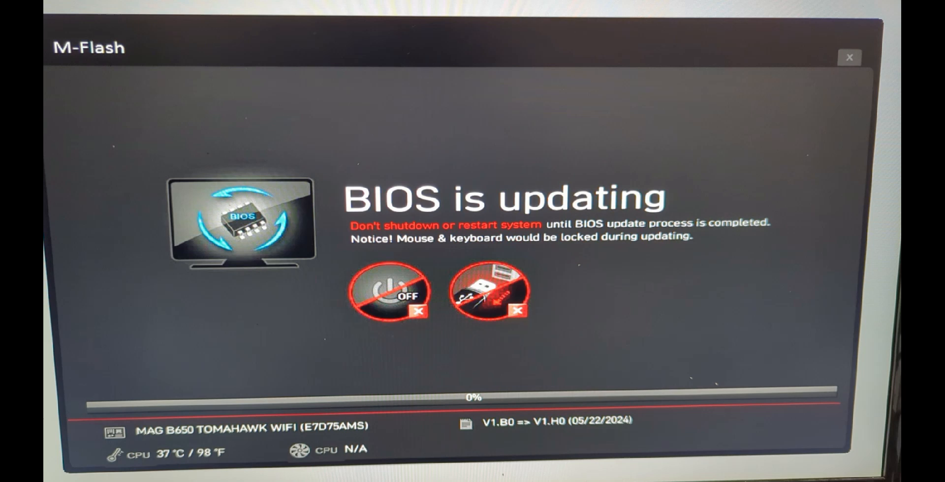